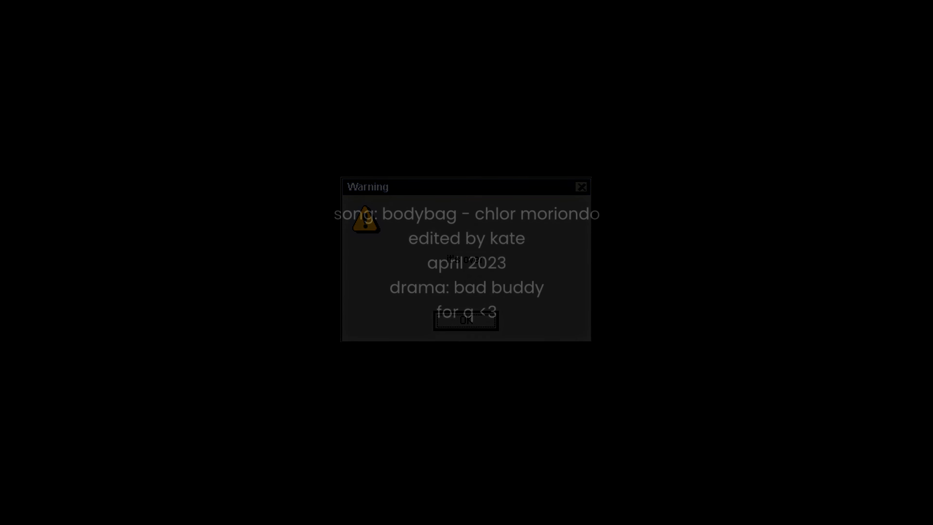
Let the fake Warning dialog fade out so only the closing credits remain on black.
left_click(466, 319)
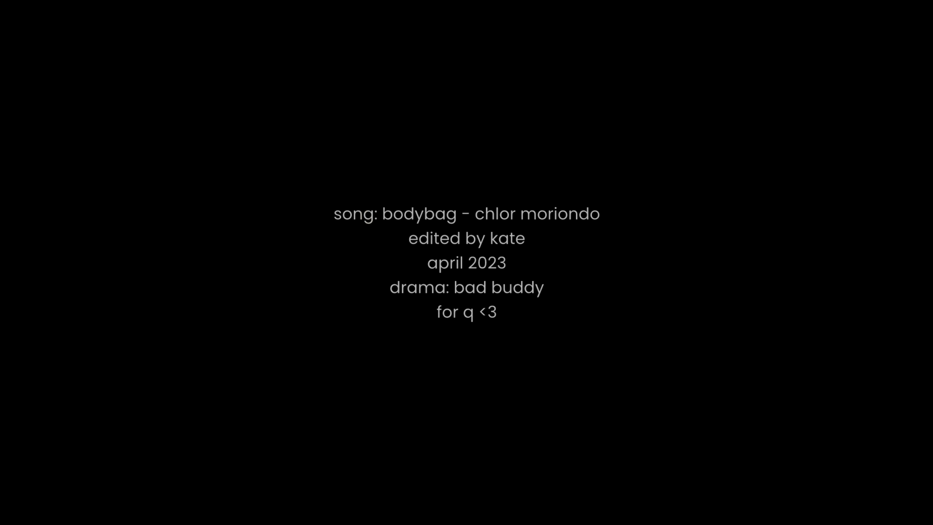